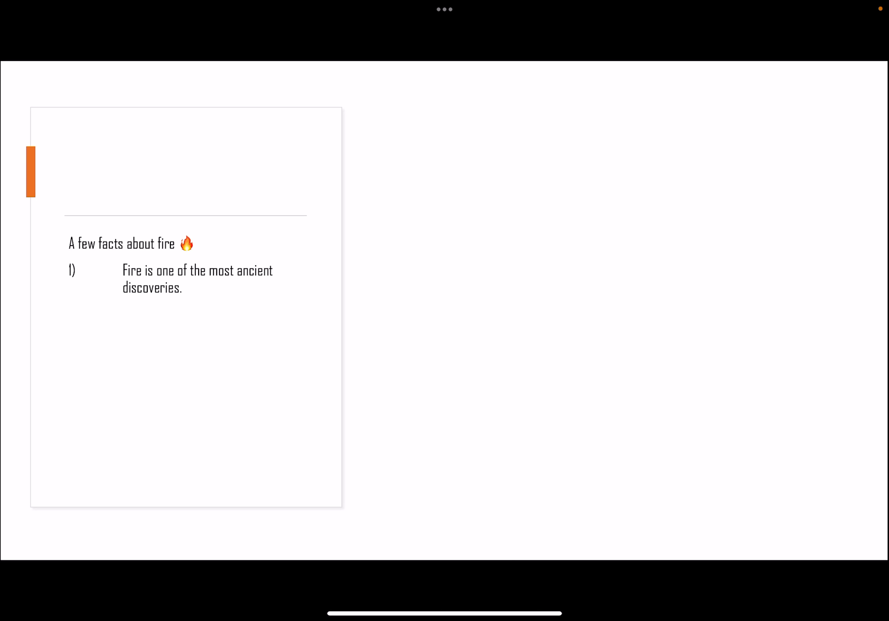
{"action": "type", "text": "The earliest evidence of fire dates back to the time of the early stone age."}
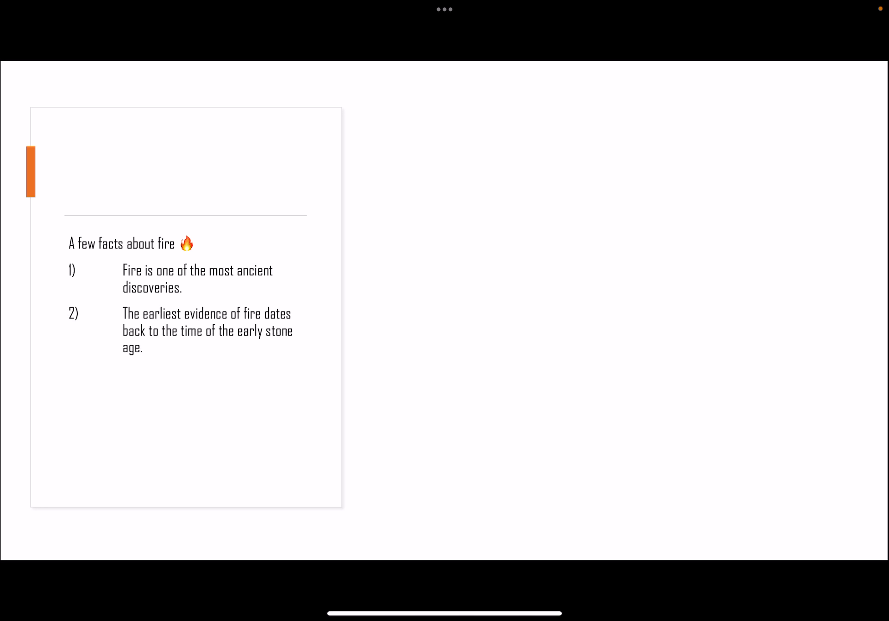
{"action": "type", "text": "It first was found in Gesher Benot Ya'aqov site in Israel."}
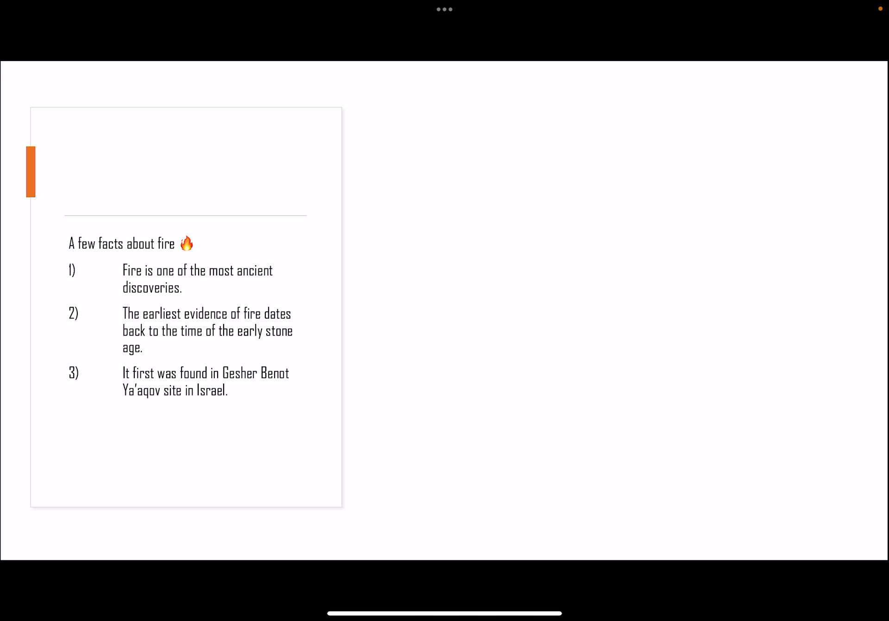
{"action": "type", "text": "Fire was first created 7,90,000 years ago!"}
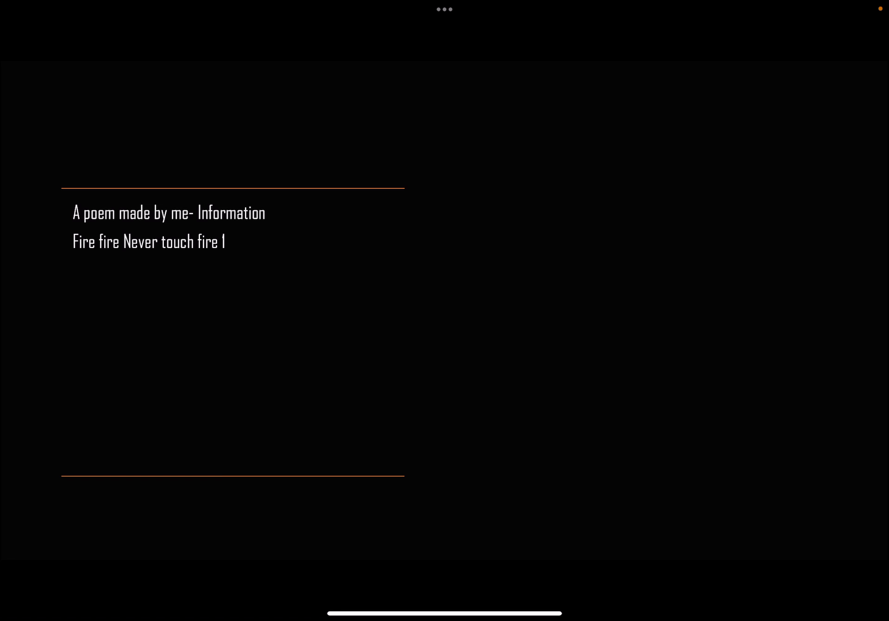
{"action": "type", "text": "As it can burn your hands 2"}
{"action": "type", "text": "Always remember to never touch fire 3"}
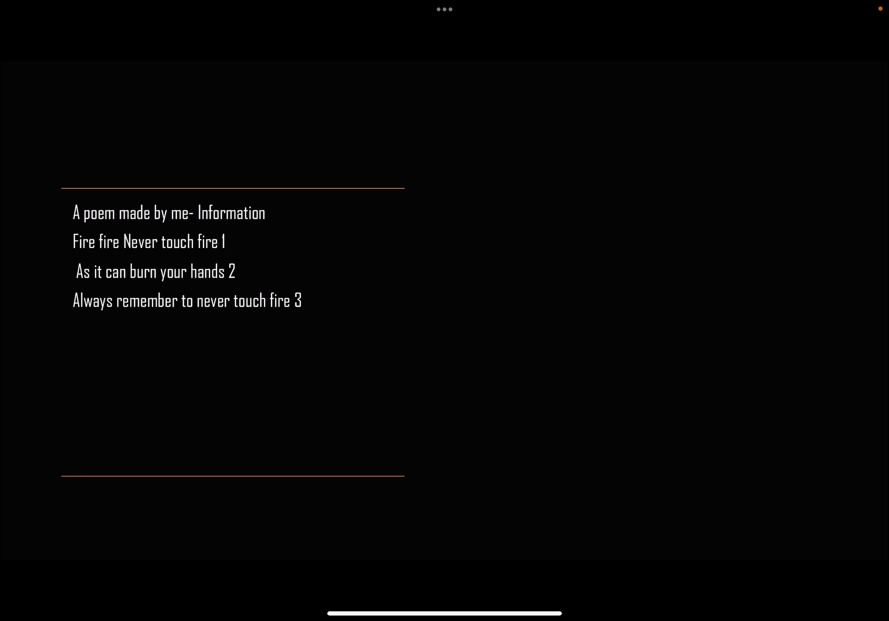
{"action": "type", "text": "Also a nickname called the red flower 4"}
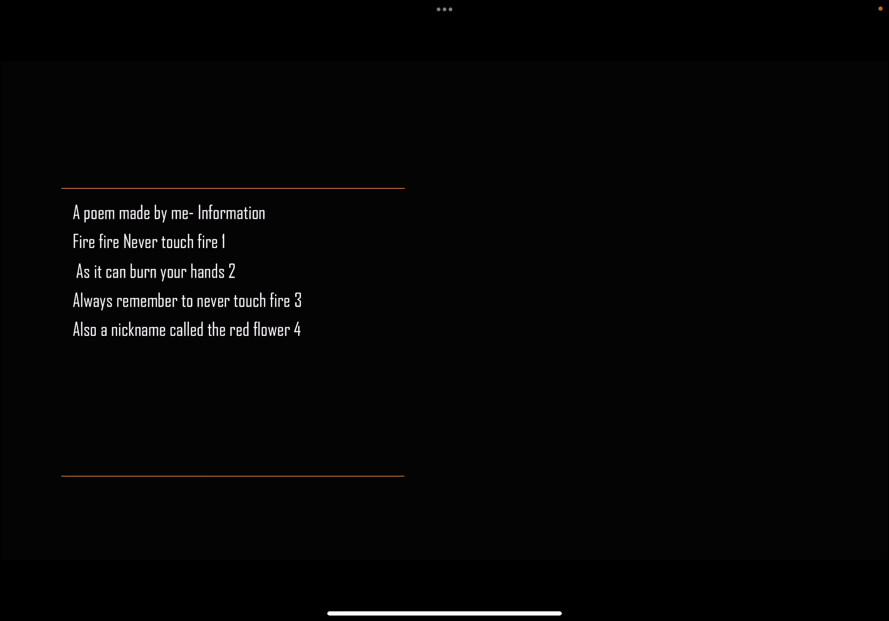
{"action": "type", "text": "By- Information 24|2|2022"}
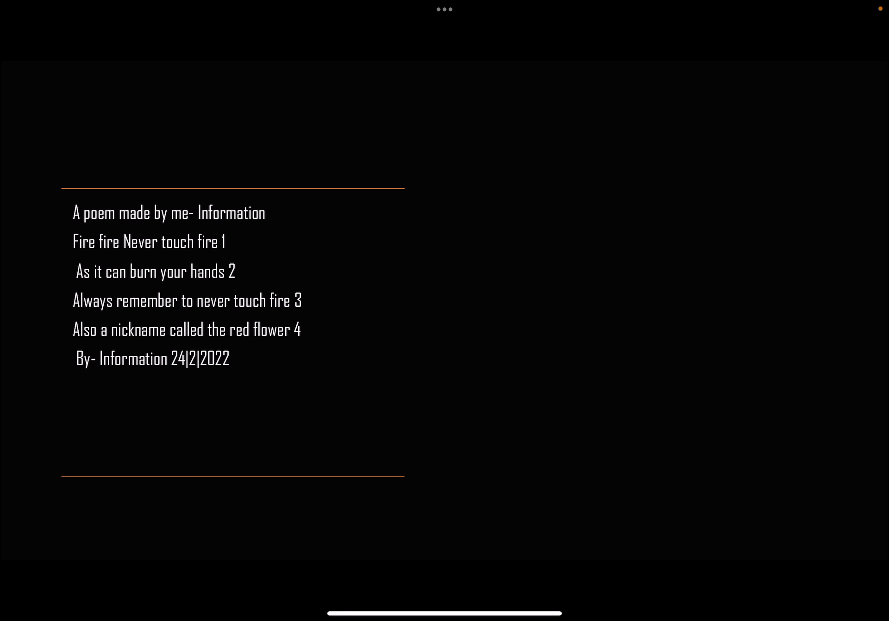